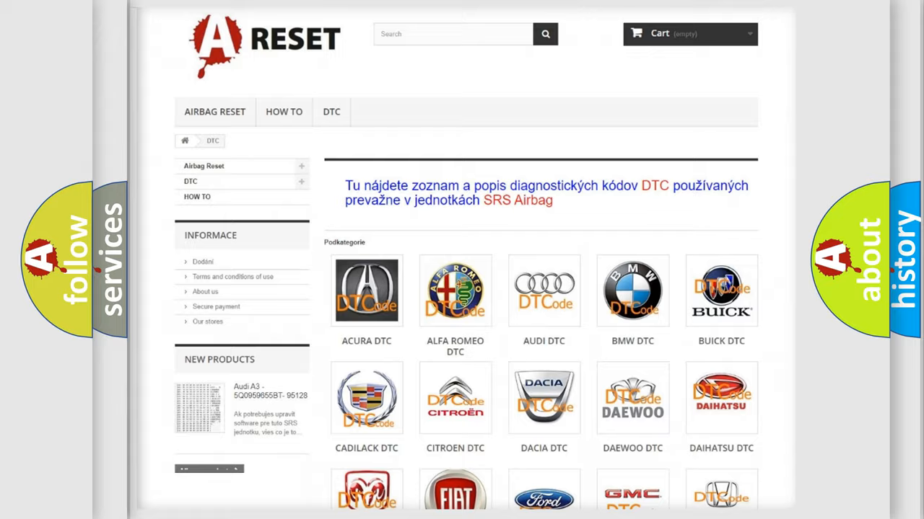
- Open the FIAT DTC tile and scroll through the trouble-code grid, returning to the top
scroll(down, 3)
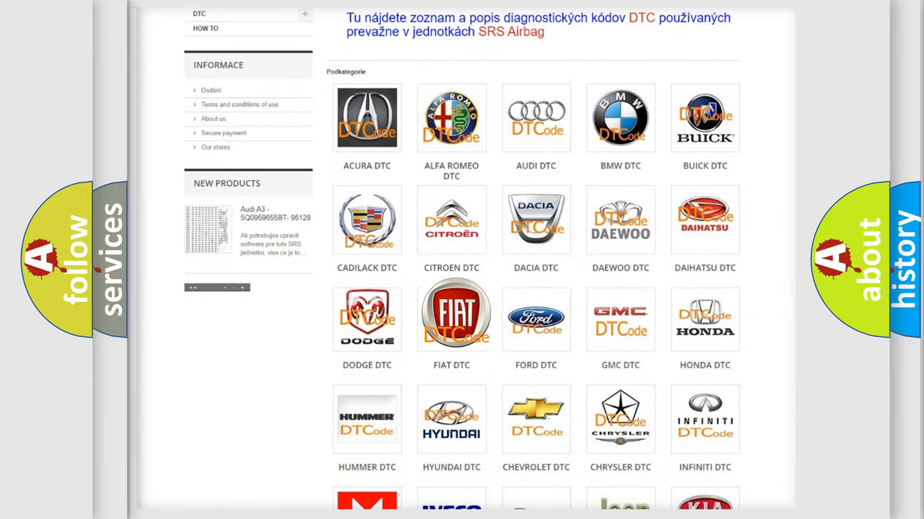
click(451, 314)
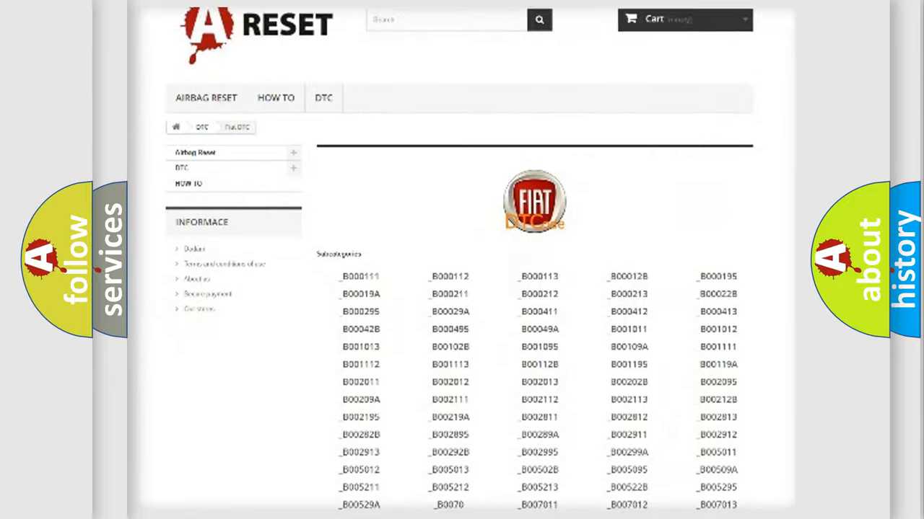
scroll(down, 3)
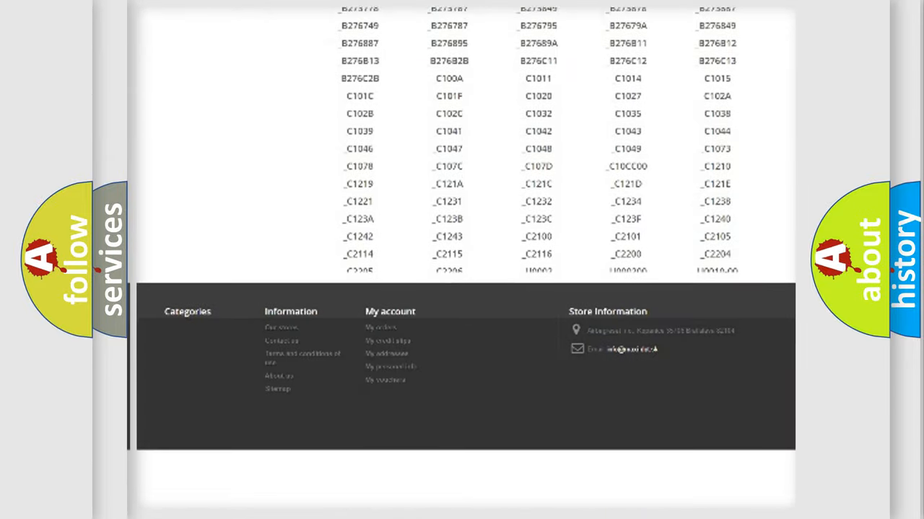
scroll(up, 3)
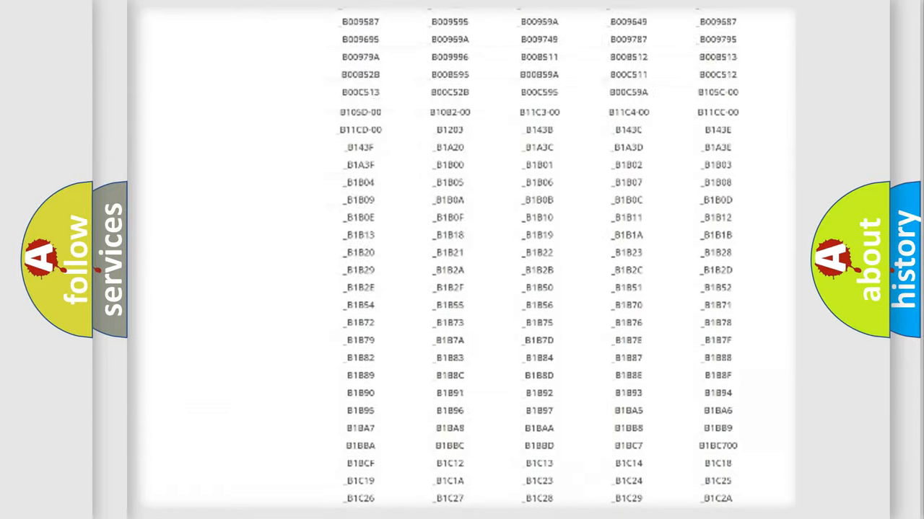
scroll(up, 3)
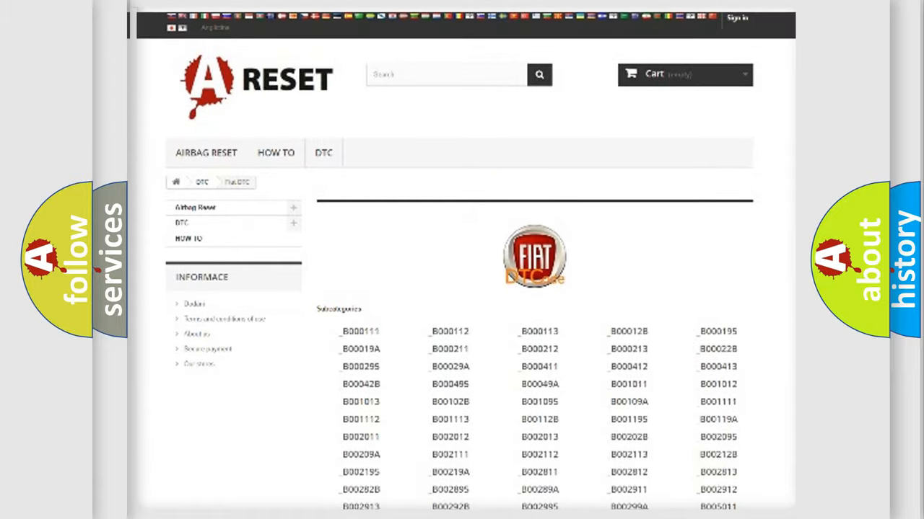